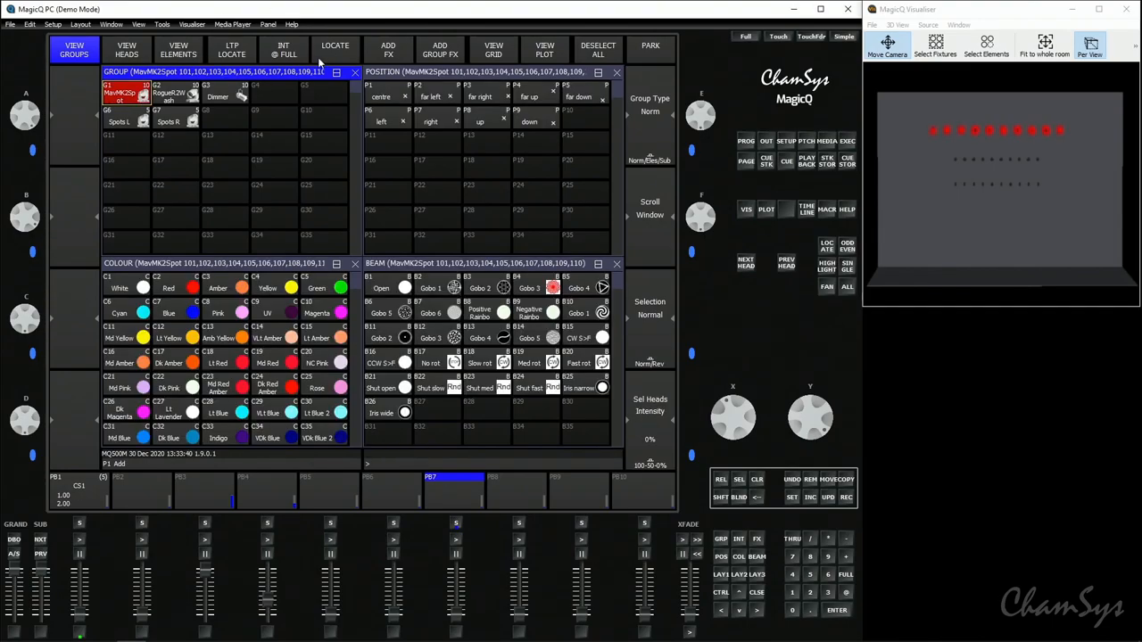
# Record the red spot look as cue 2 on playback 7, then set the spots to Green
pyautogui.click(168, 287)
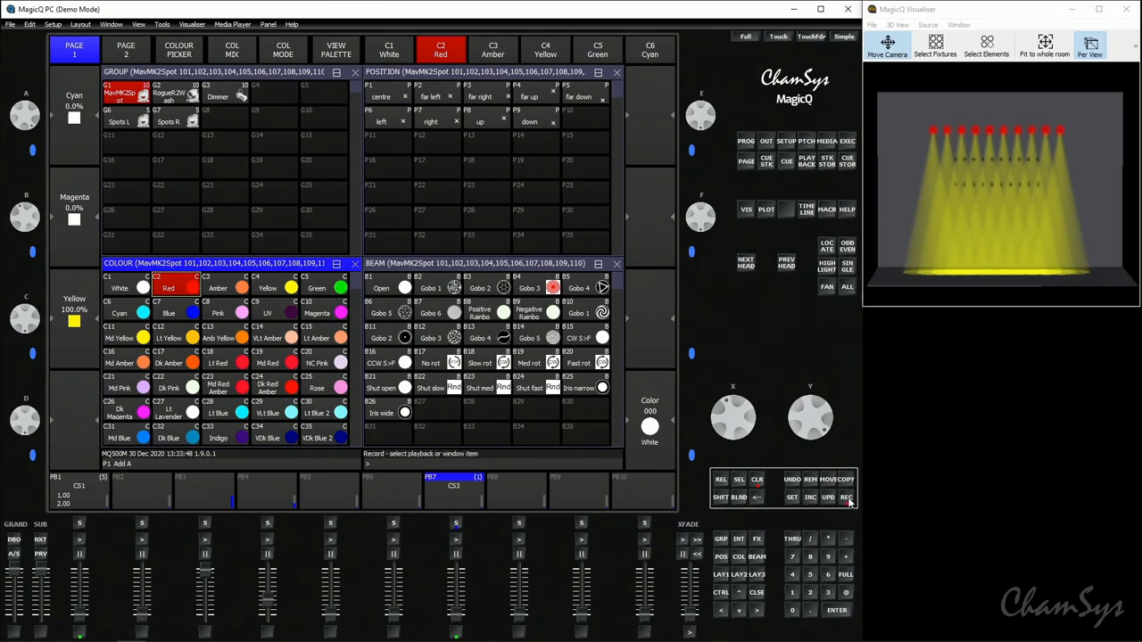
pyautogui.click(845, 497)
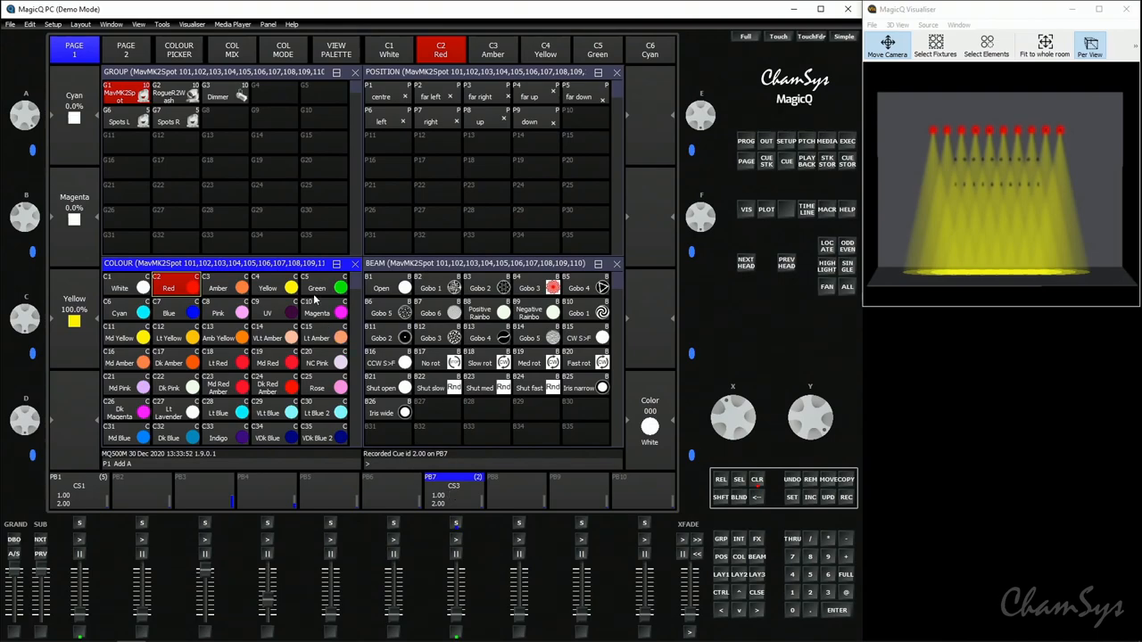
pyautogui.click(598, 48)
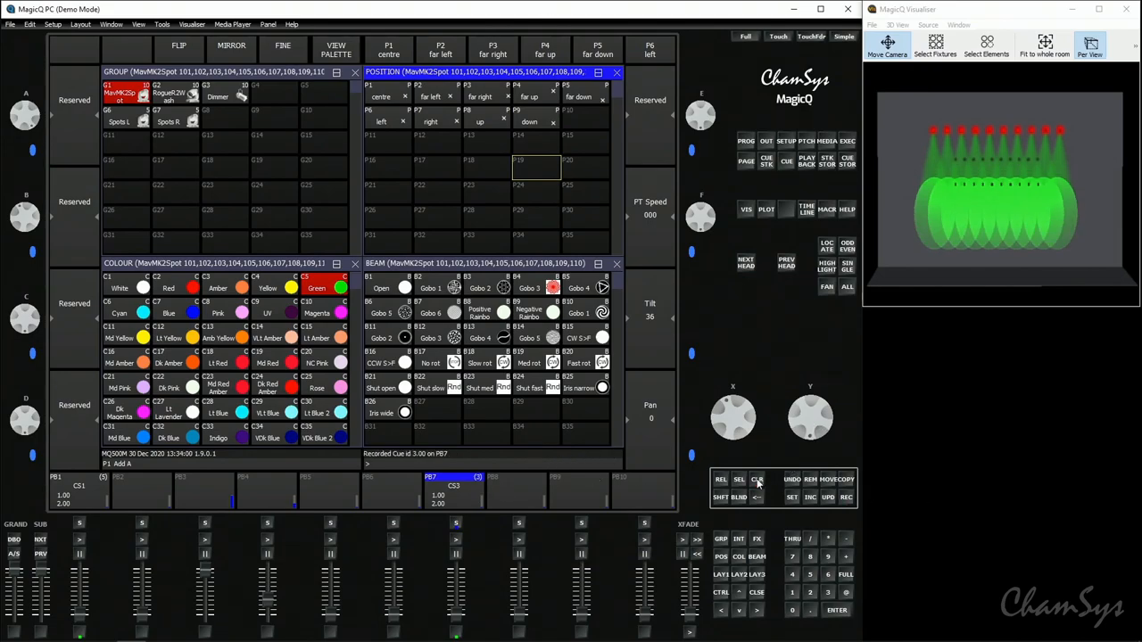
# Clear the programmer and switch playback 7's cues to individual cue timing
pyautogui.click(756, 479)
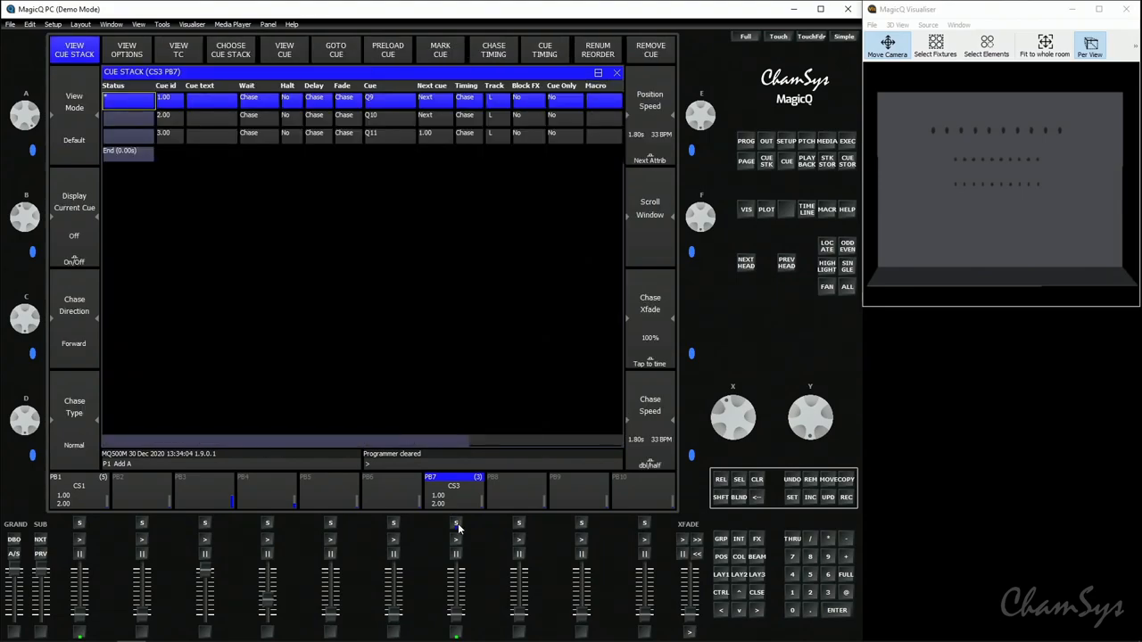
pyautogui.click(544, 50)
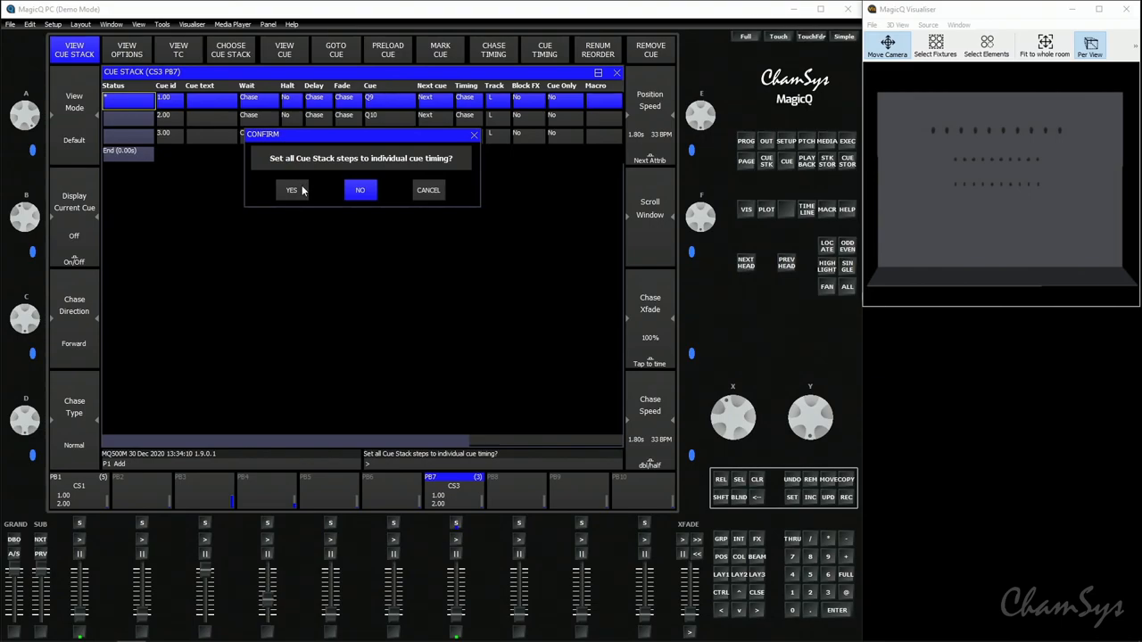
pyautogui.click(291, 190)
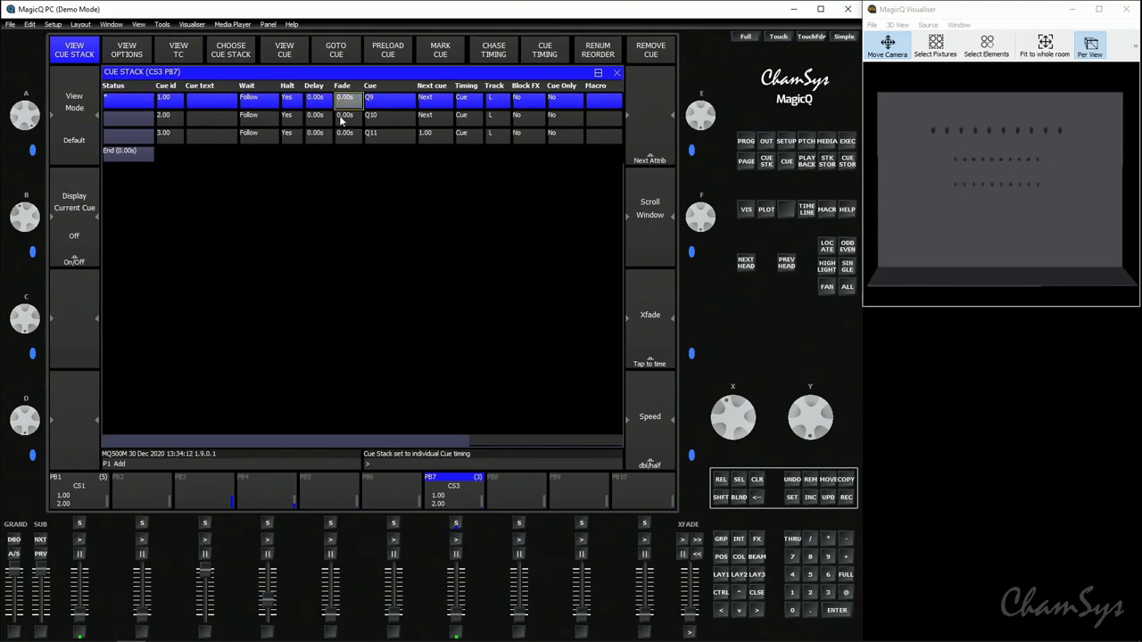
pyautogui.click(345, 133)
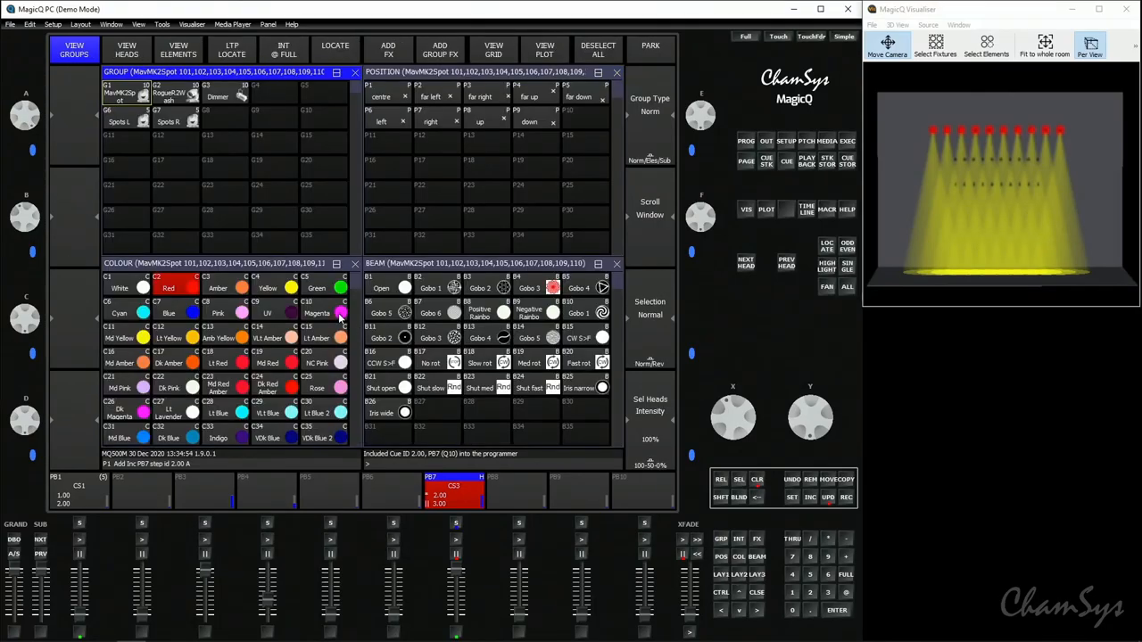
# Change cue 2's spot colour to Magenta, update the cue, and clear the programmer
pyautogui.click(317, 313)
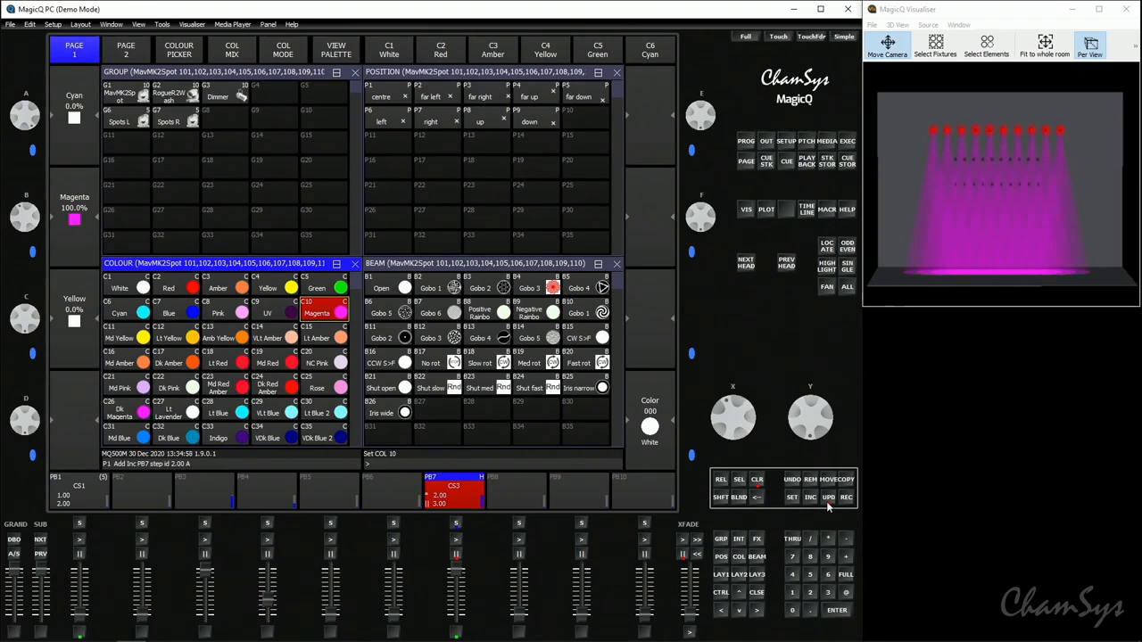
pyautogui.click(756, 480)
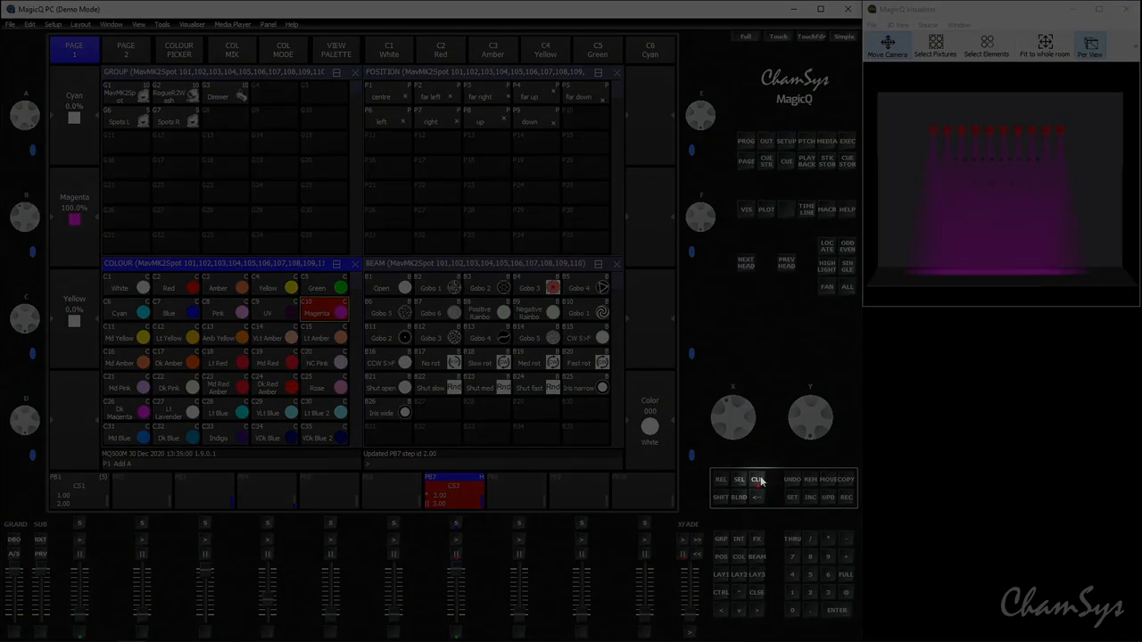
pyautogui.click(755, 479)
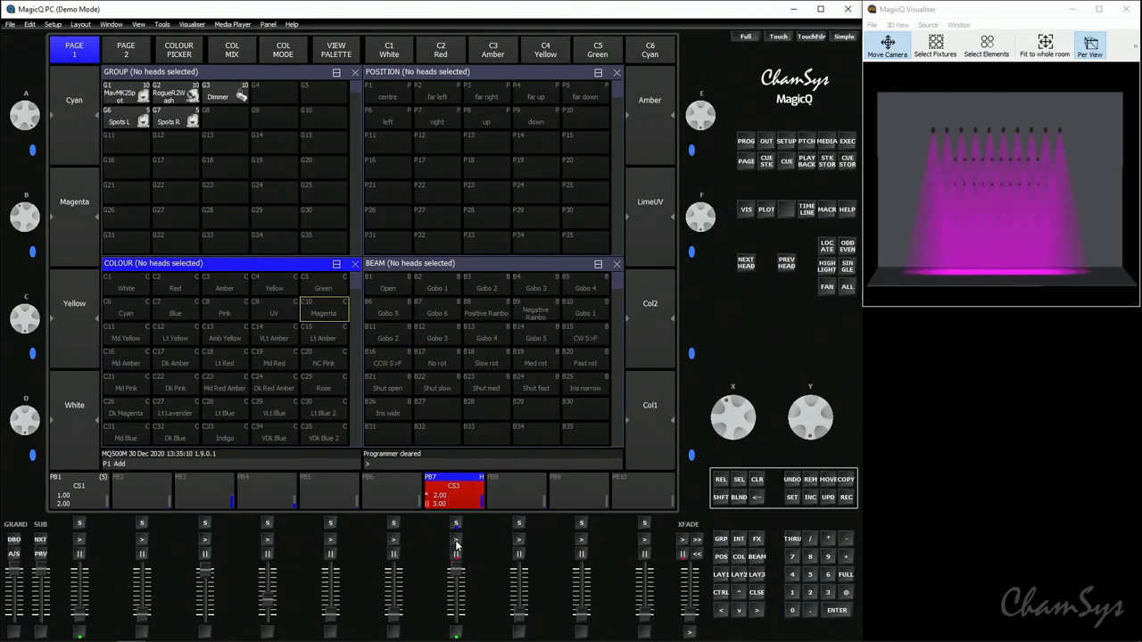
pyautogui.moveTo(769, 514)
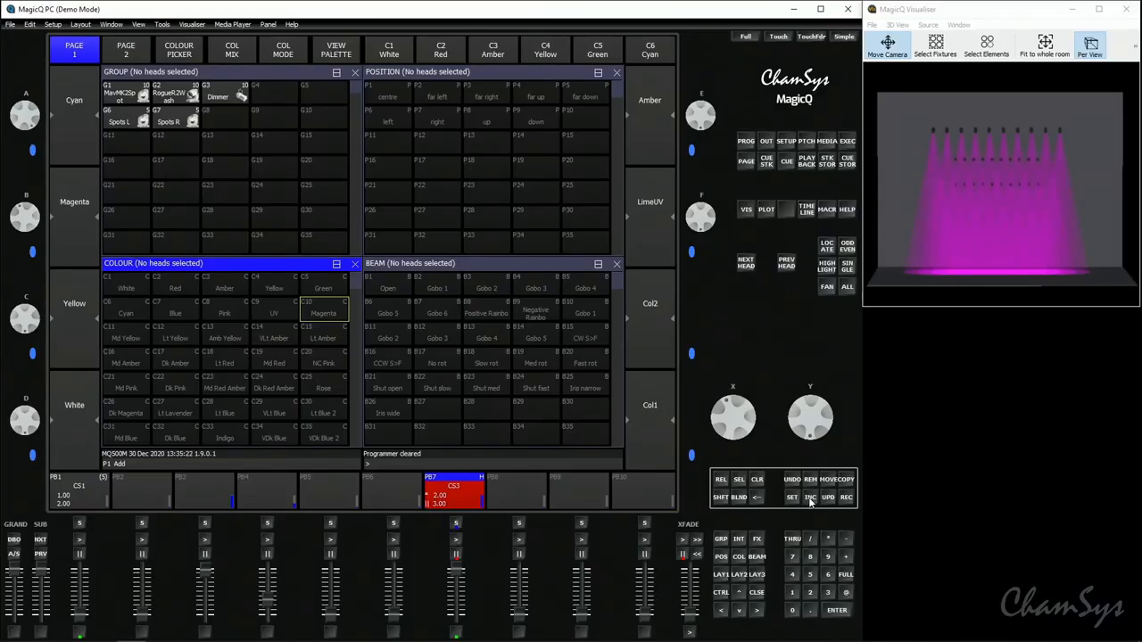
# Include cue 3 from playback 7 into the programmer, then clear it
pyautogui.click(809, 497)
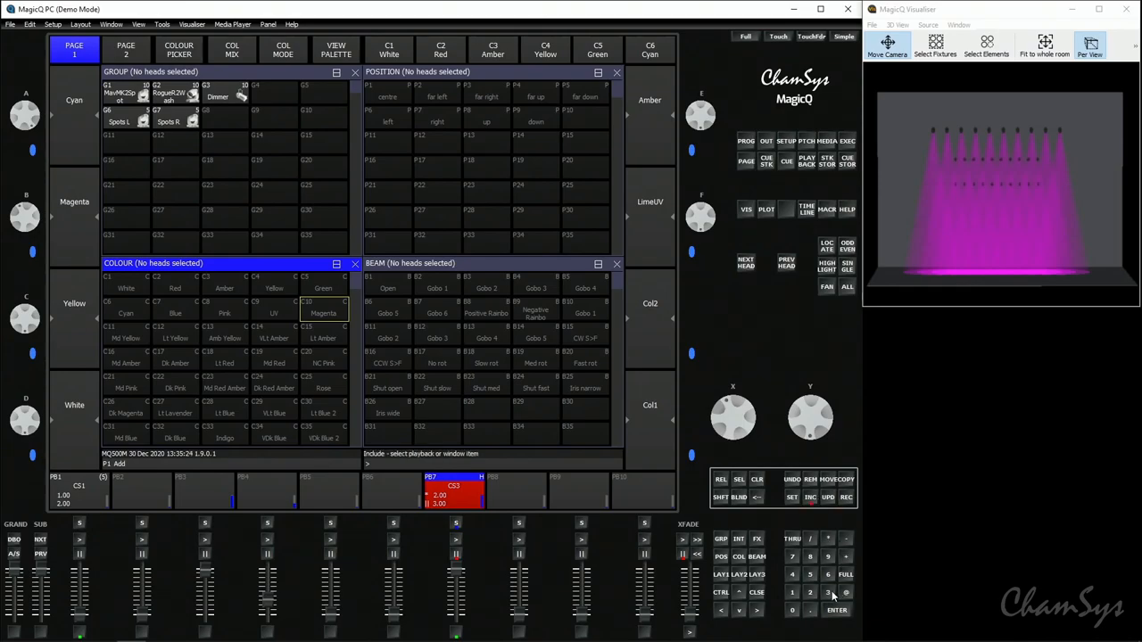
pyautogui.click(827, 592)
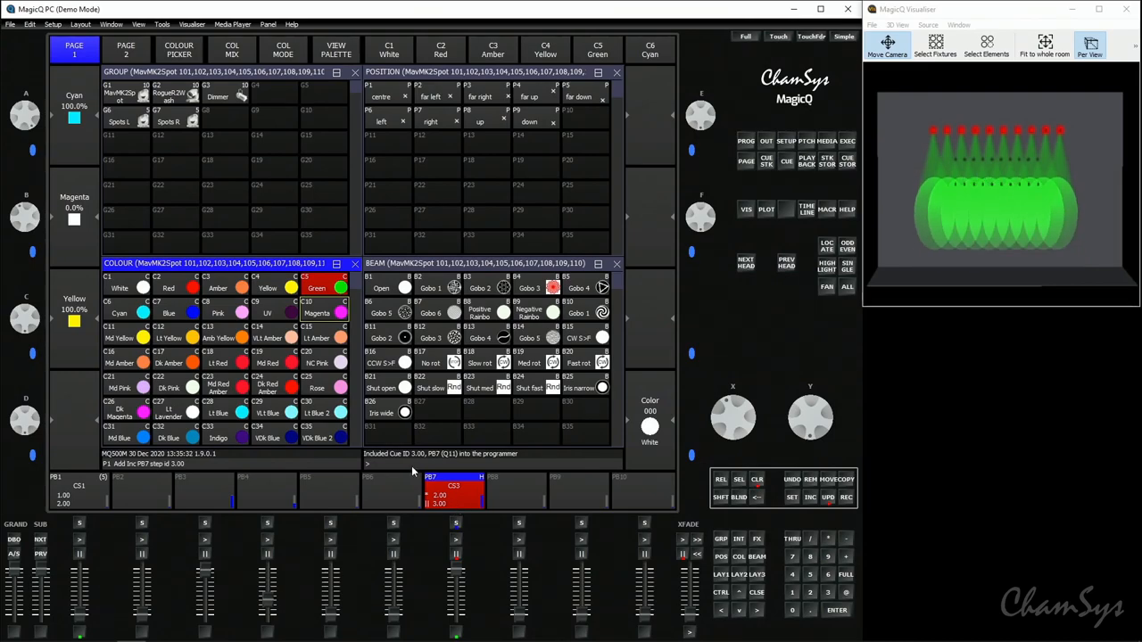
pyautogui.click(756, 479)
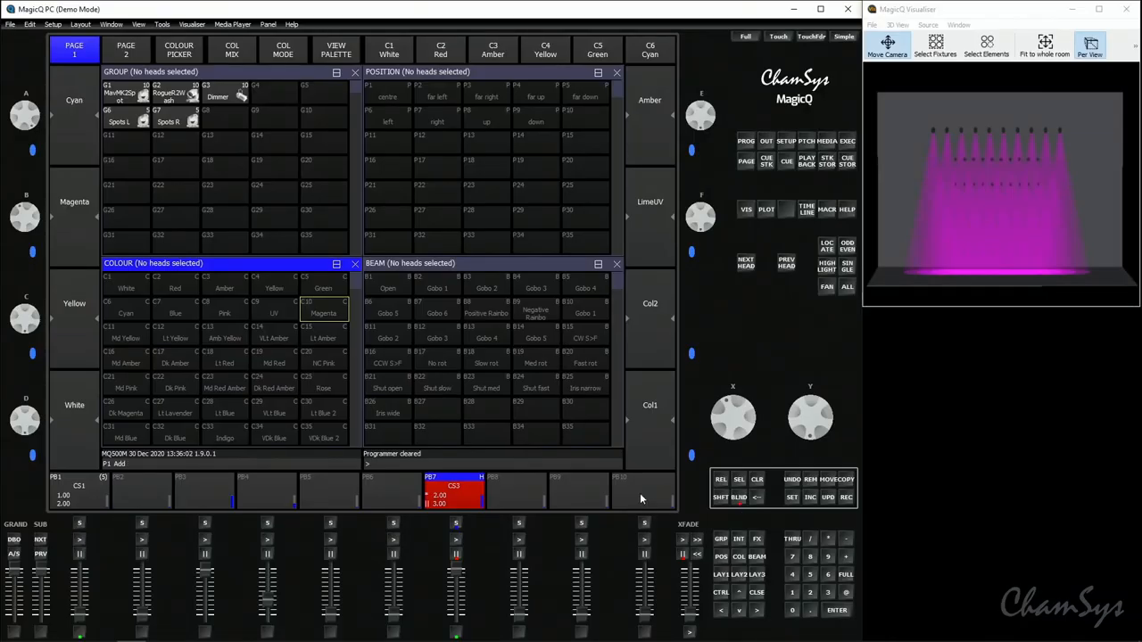
pyautogui.moveTo(457, 507)
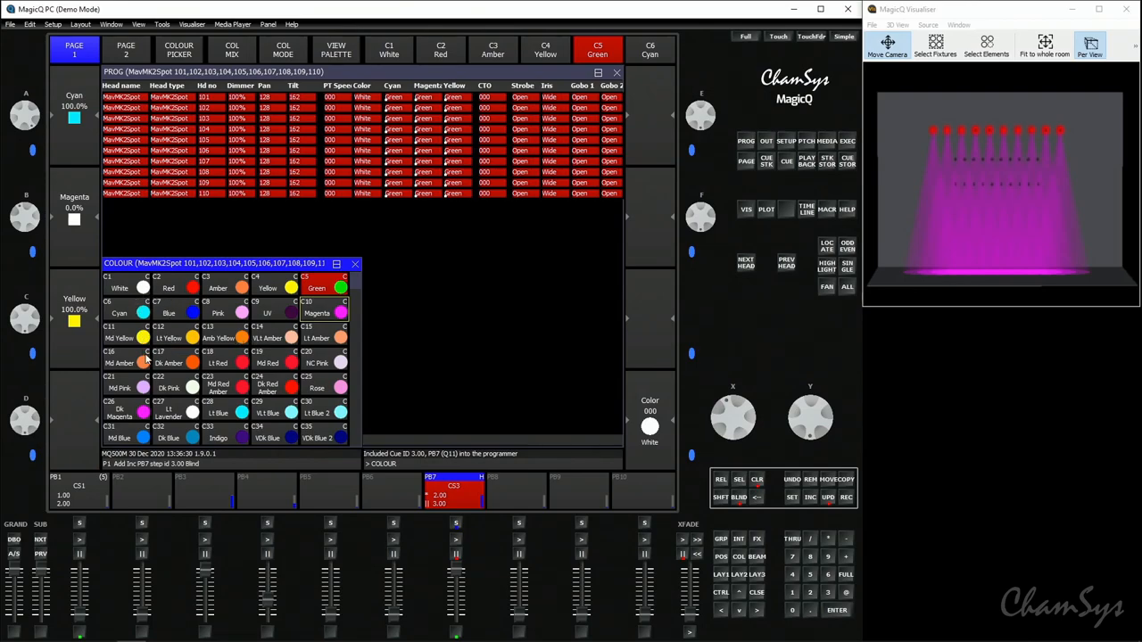
# Set cue 3's spots to Md Amber and clear the programmer
pyautogui.click(123, 362)
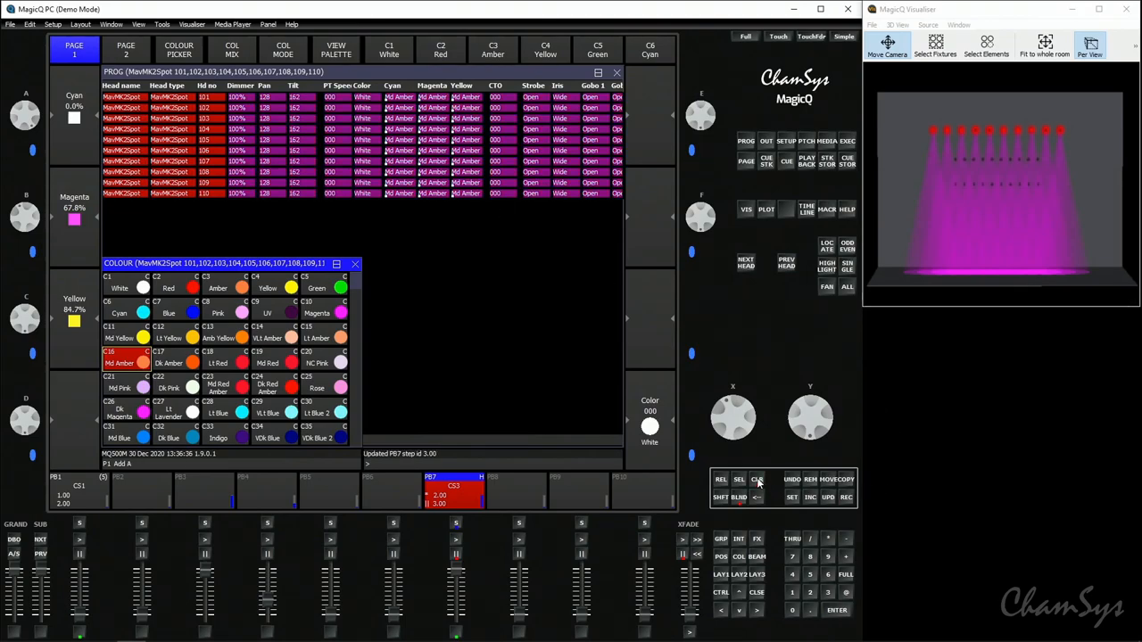
pyautogui.click(755, 479)
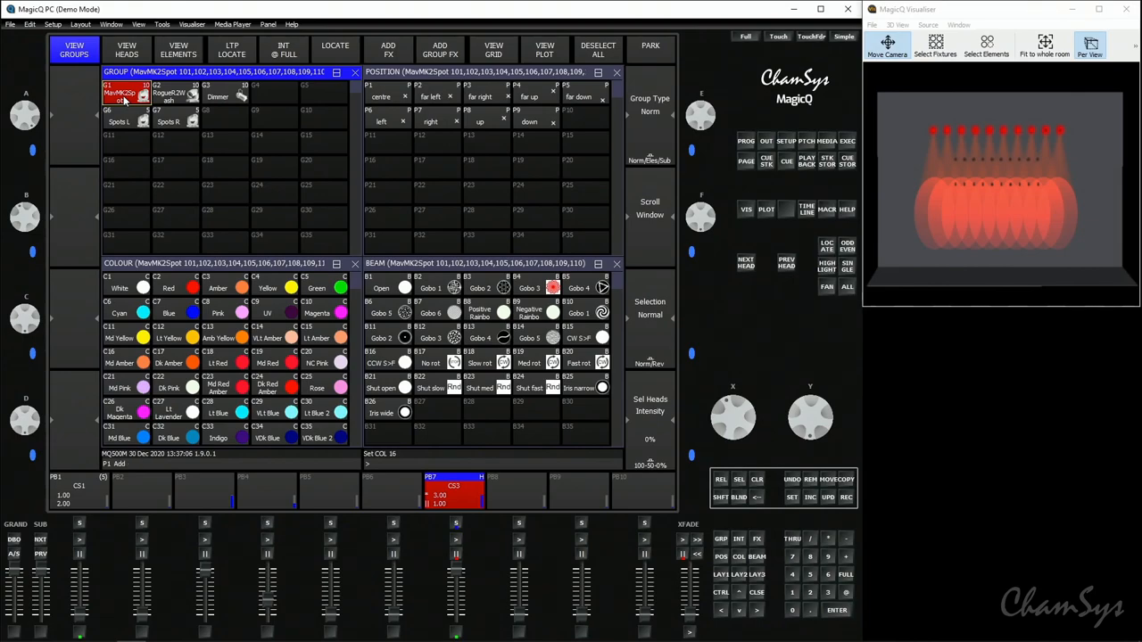
# Merge Gobo 1 for all ten spots into playback 7's current cue, then clear
pyautogui.click(430, 287)
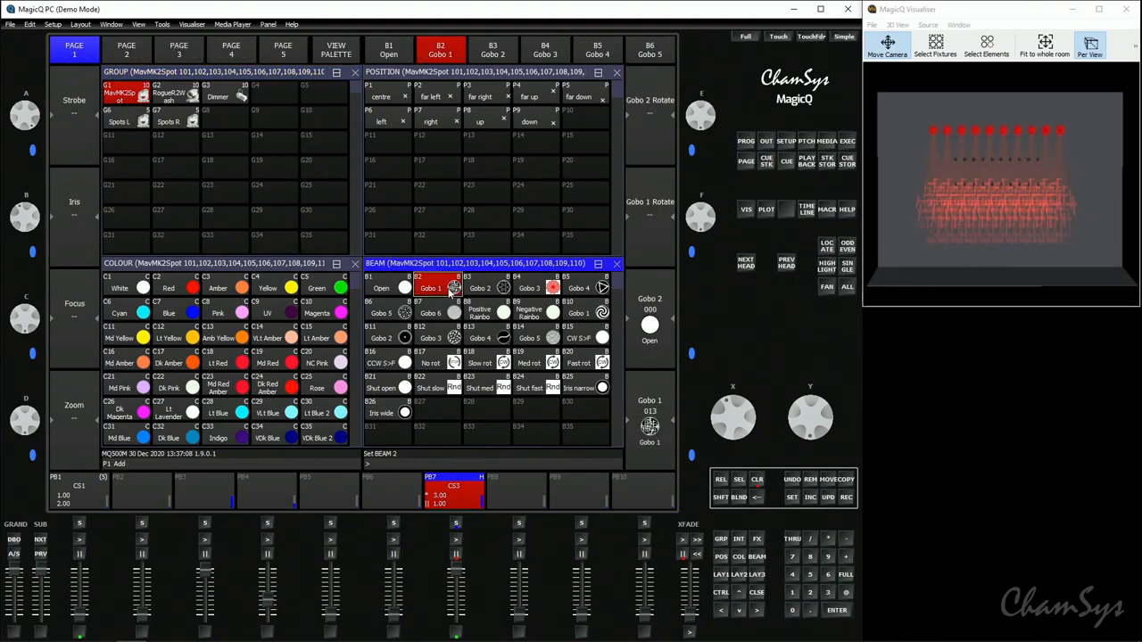
pyautogui.moveTo(855, 308)
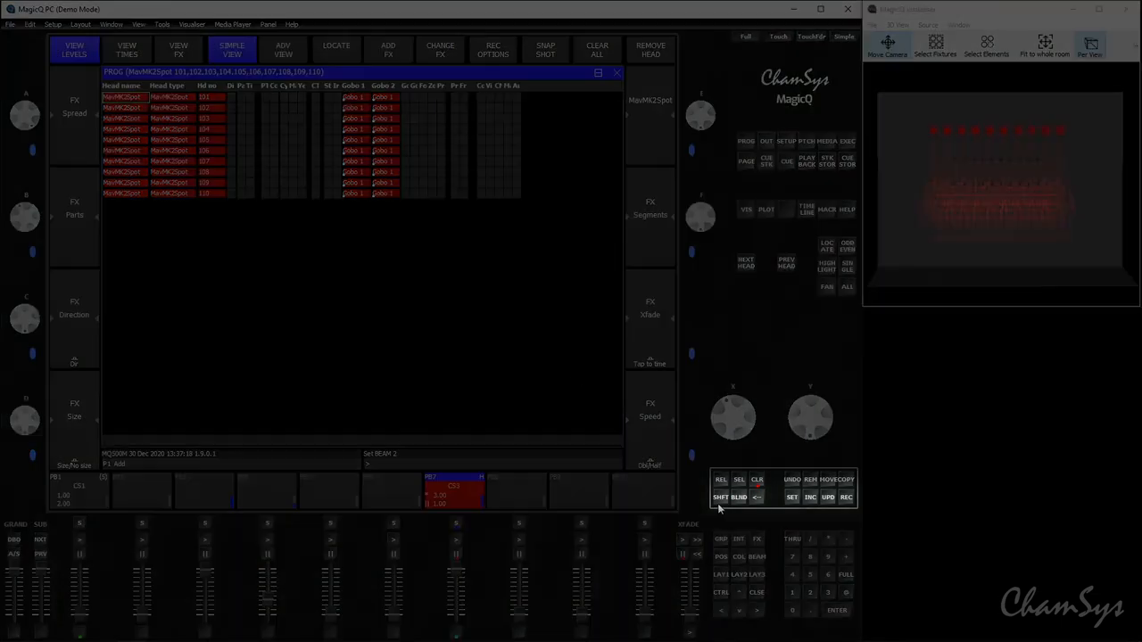
pyautogui.click(846, 497)
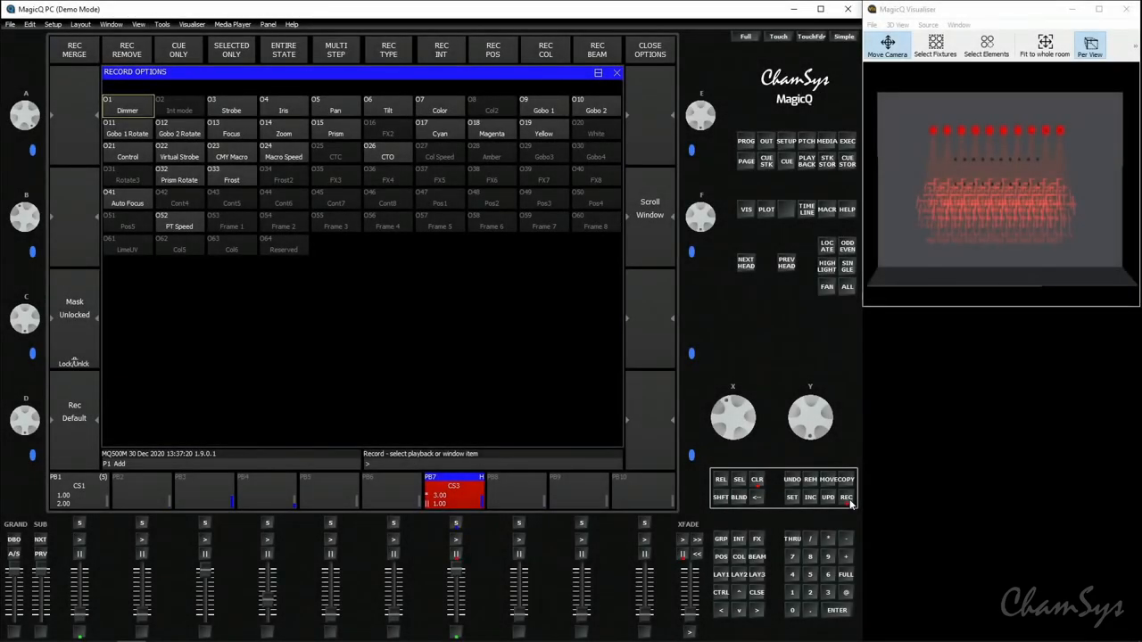
pyautogui.click(78, 49)
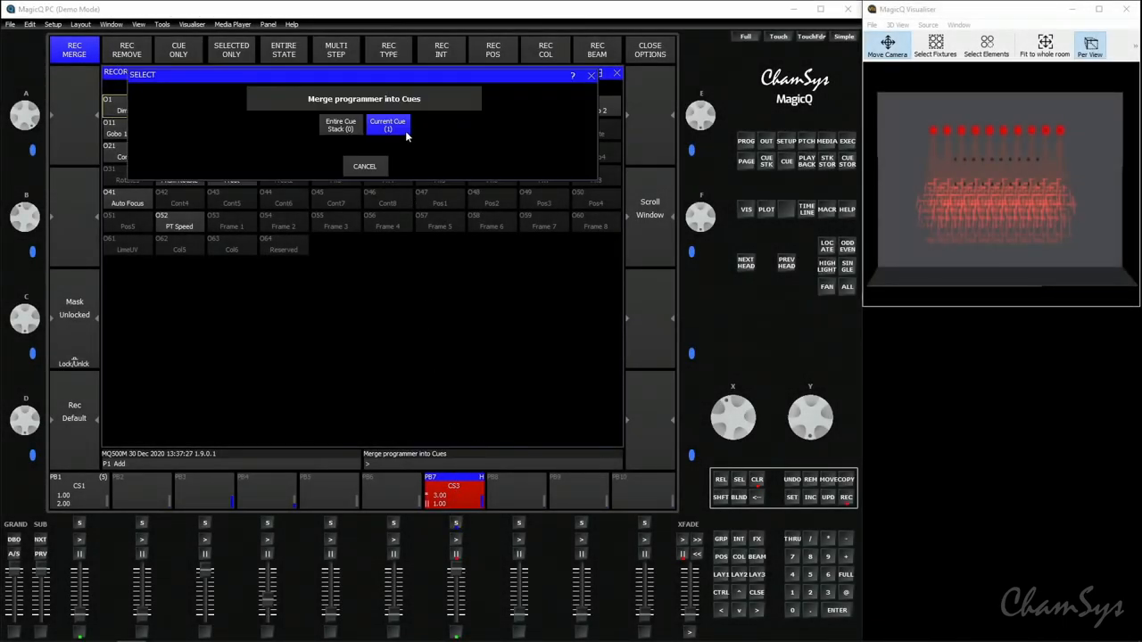
pyautogui.click(387, 125)
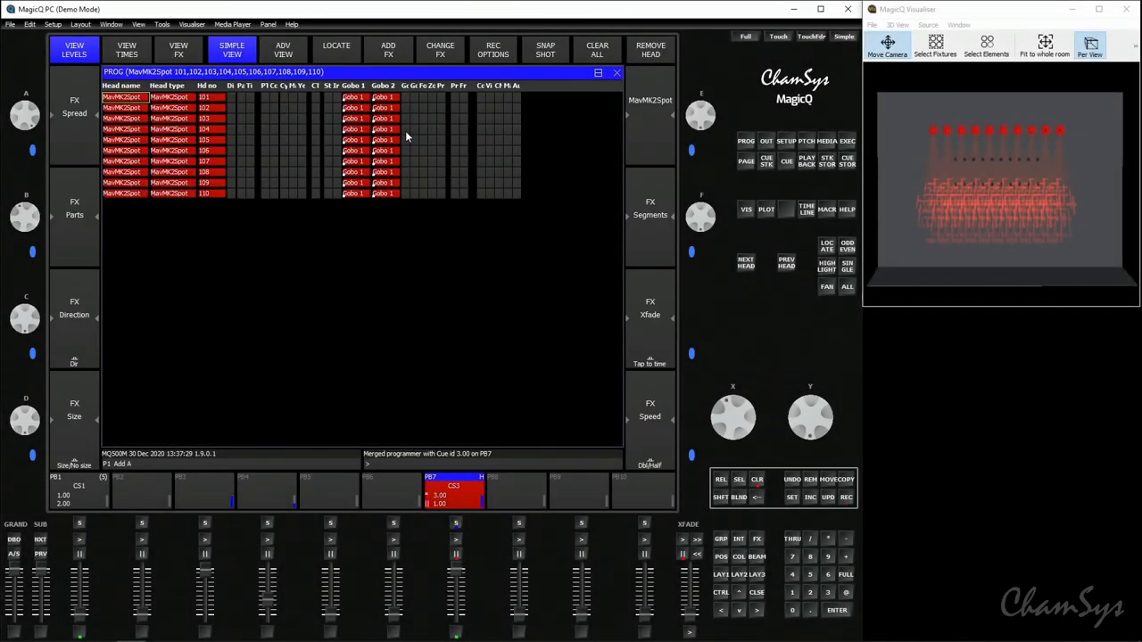
pyautogui.click(596, 49)
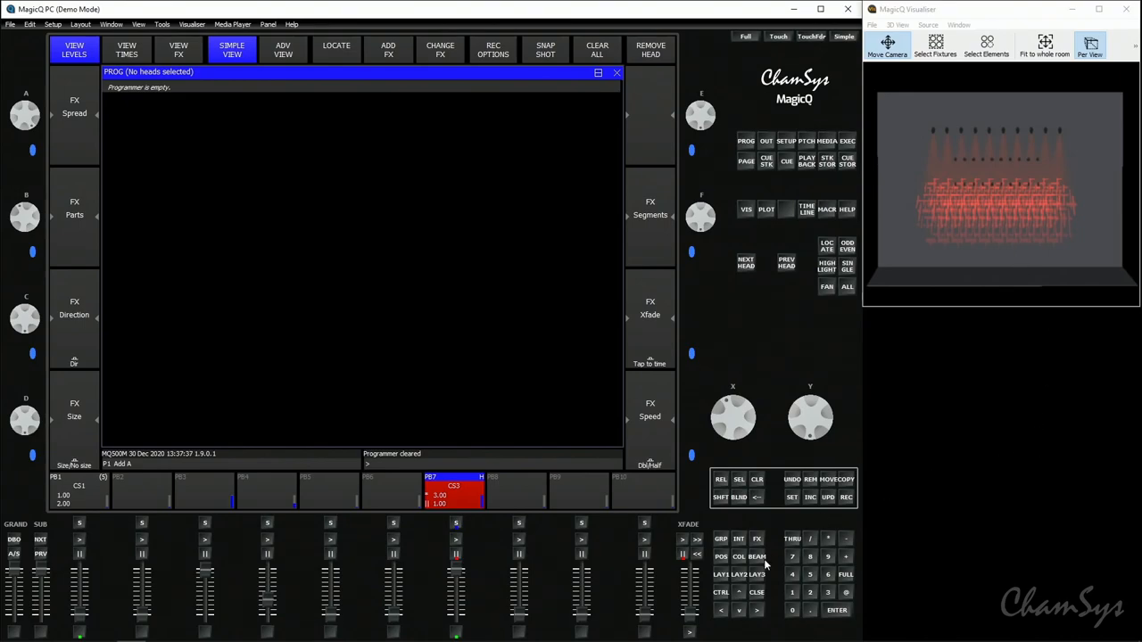
# Select all ten MavMK2Spot heads and colour them green for the next cue
pyautogui.click(76, 51)
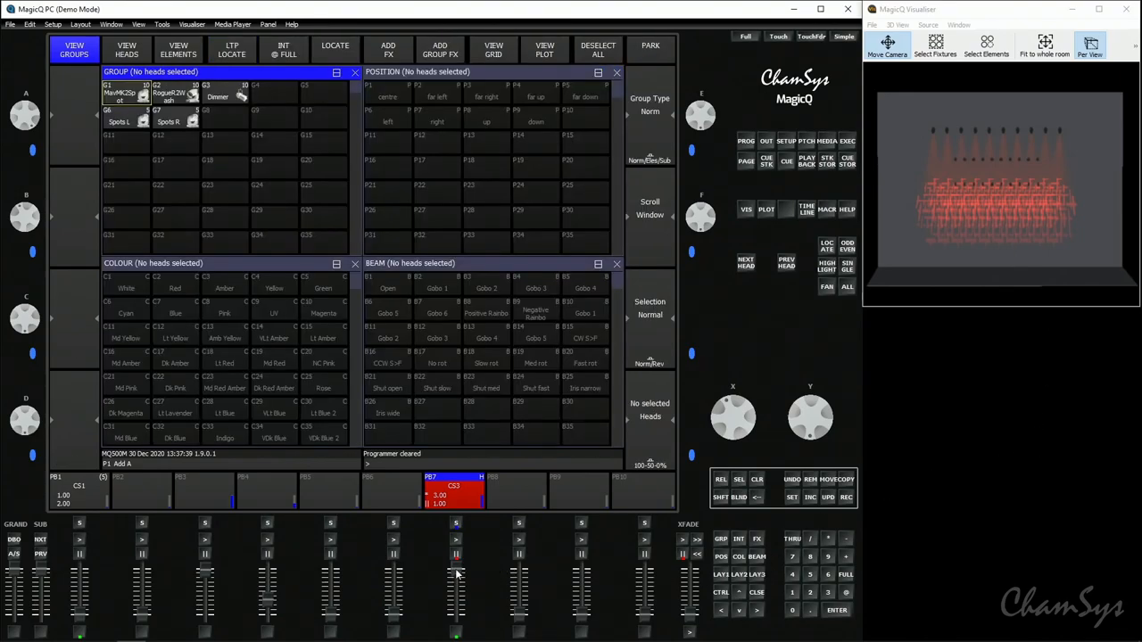
pyautogui.click(123, 98)
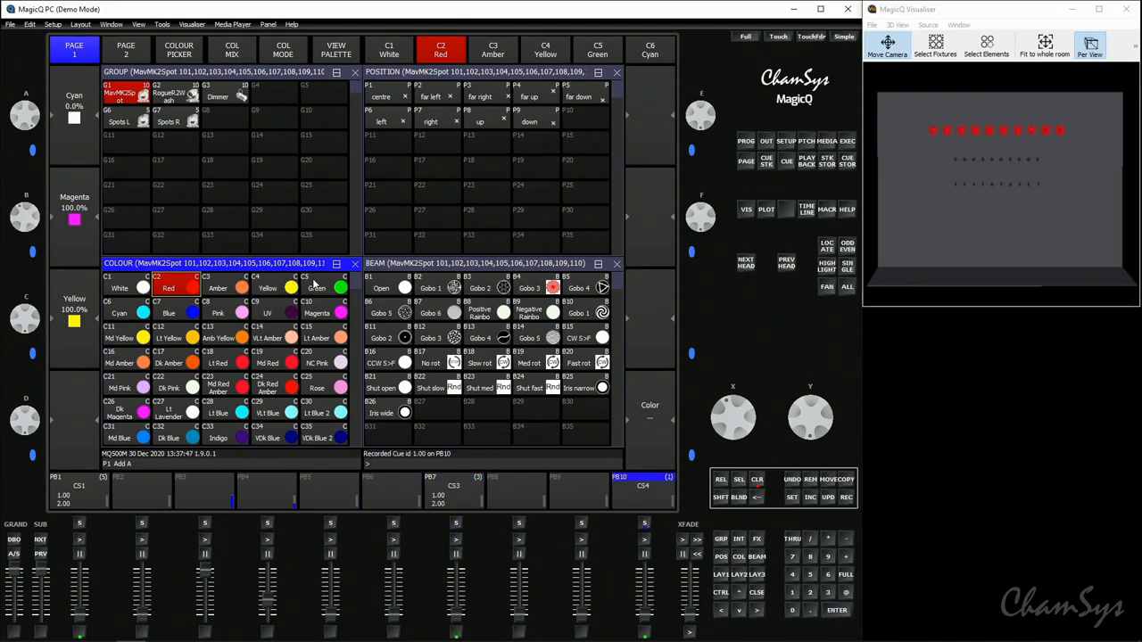
pyautogui.click(599, 48)
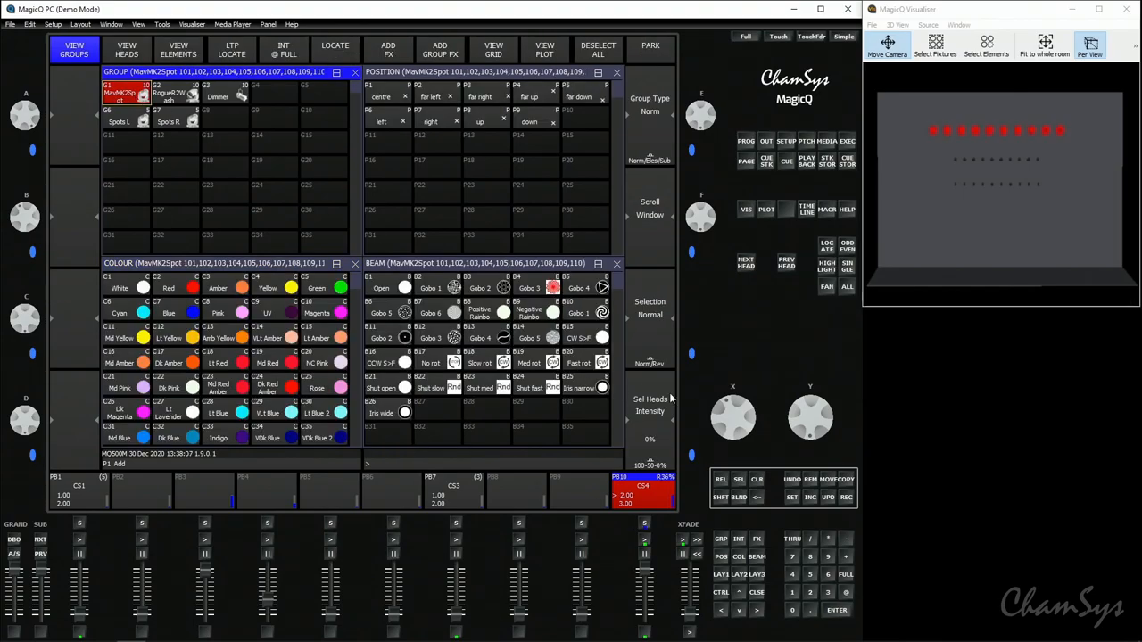
# Bring the selected spots to 100% intensity and pick a palette entry
pyautogui.click(845, 575)
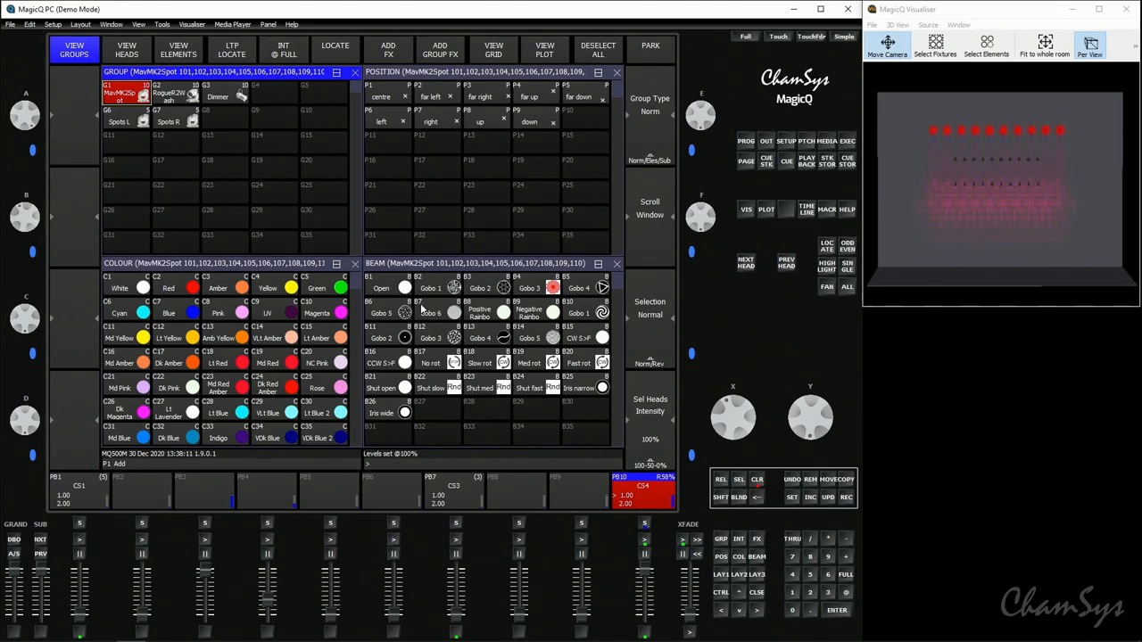
pyautogui.click(381, 288)
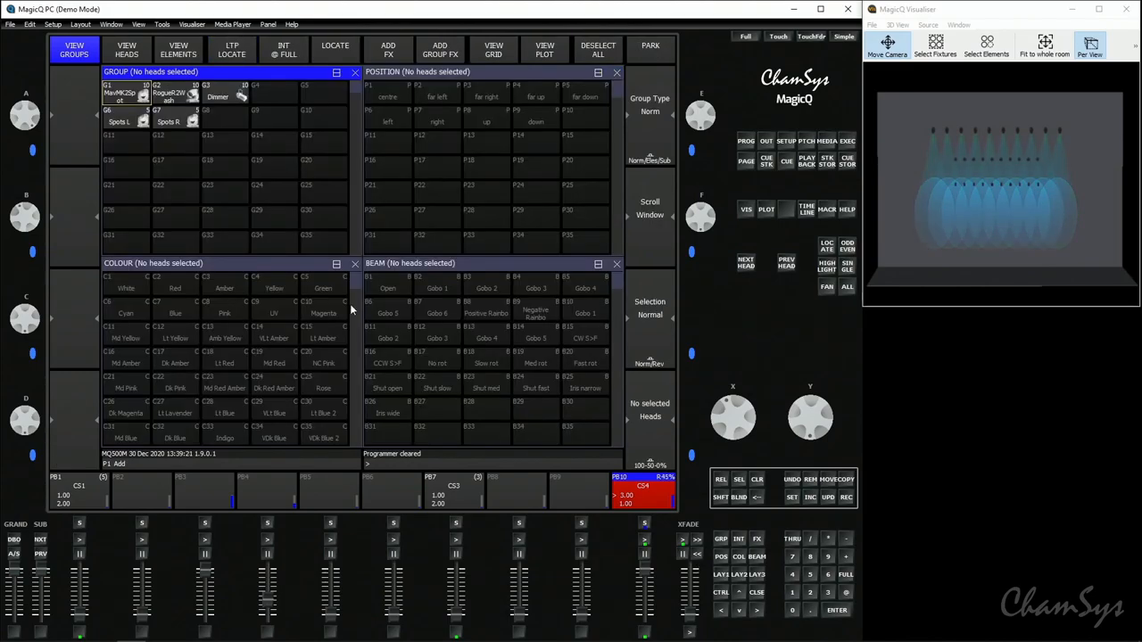
# Select the Spots L group and choose REC REMOVE in Record Options
pyautogui.click(125, 121)
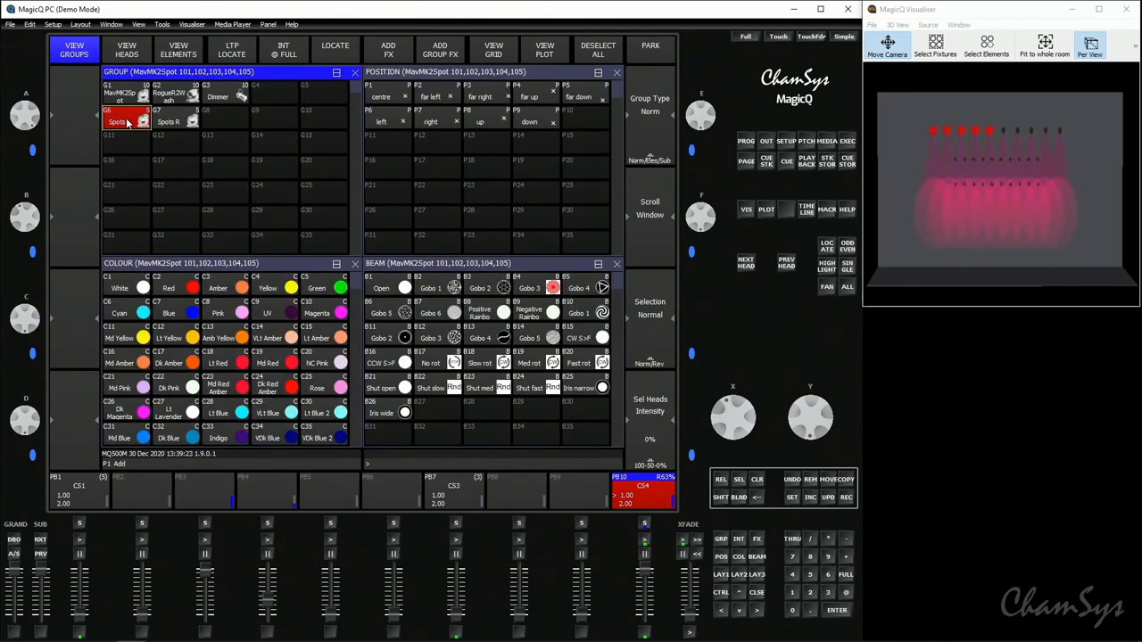
pyautogui.click(334, 51)
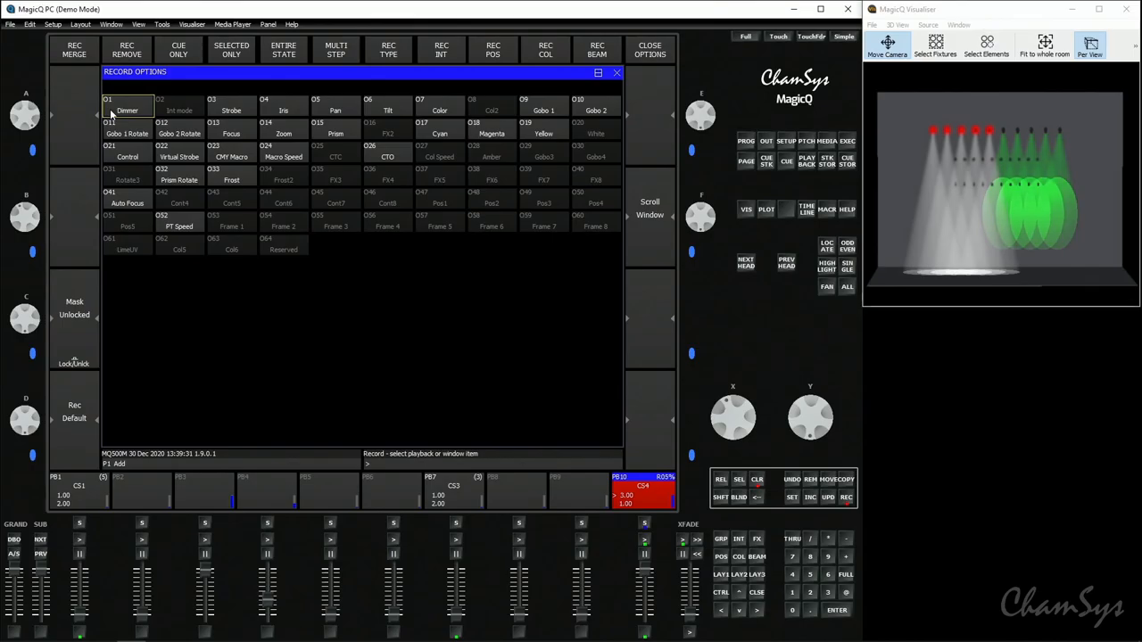
pyautogui.click(135, 52)
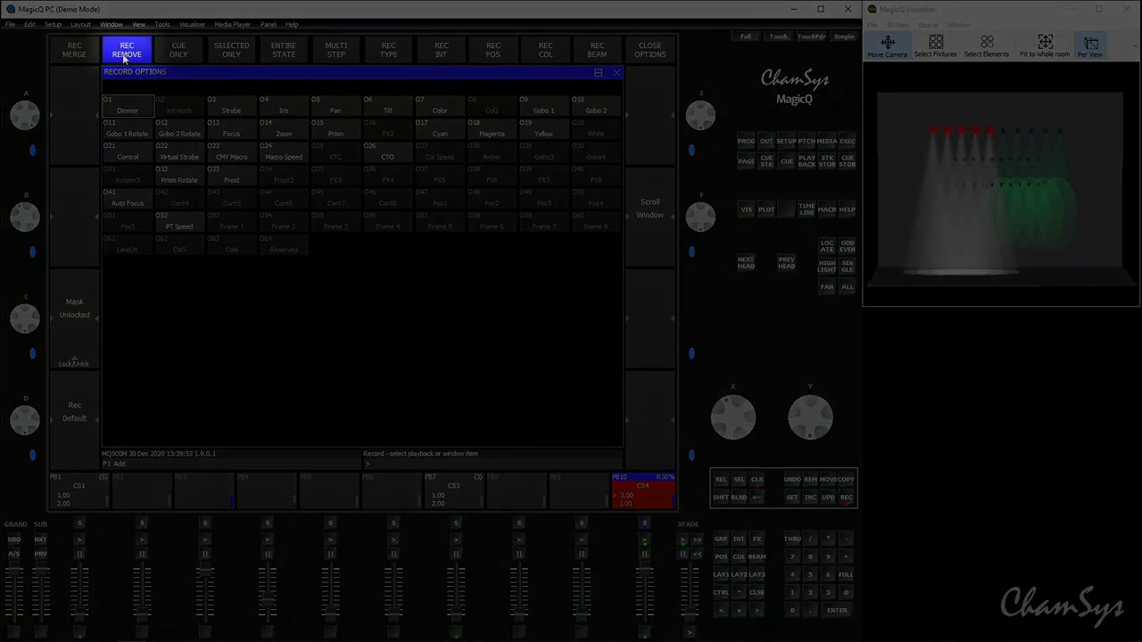
# Remove the left spots from playback 10's current cue, then reselect all MavMK2Spot heads
pyautogui.click(123, 53)
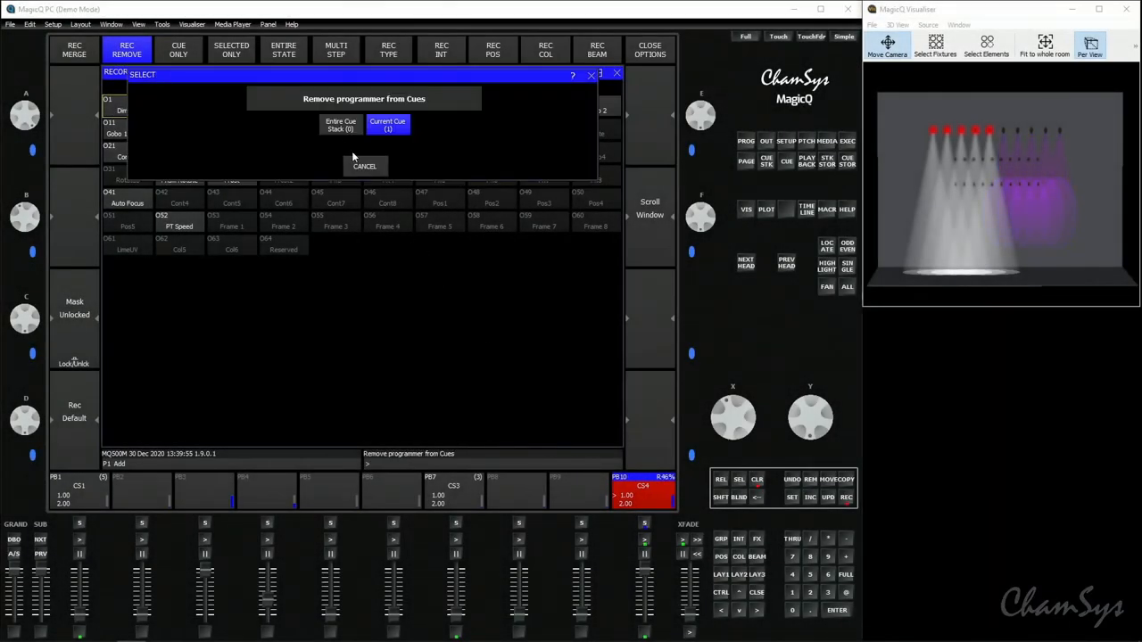
pyautogui.click(387, 125)
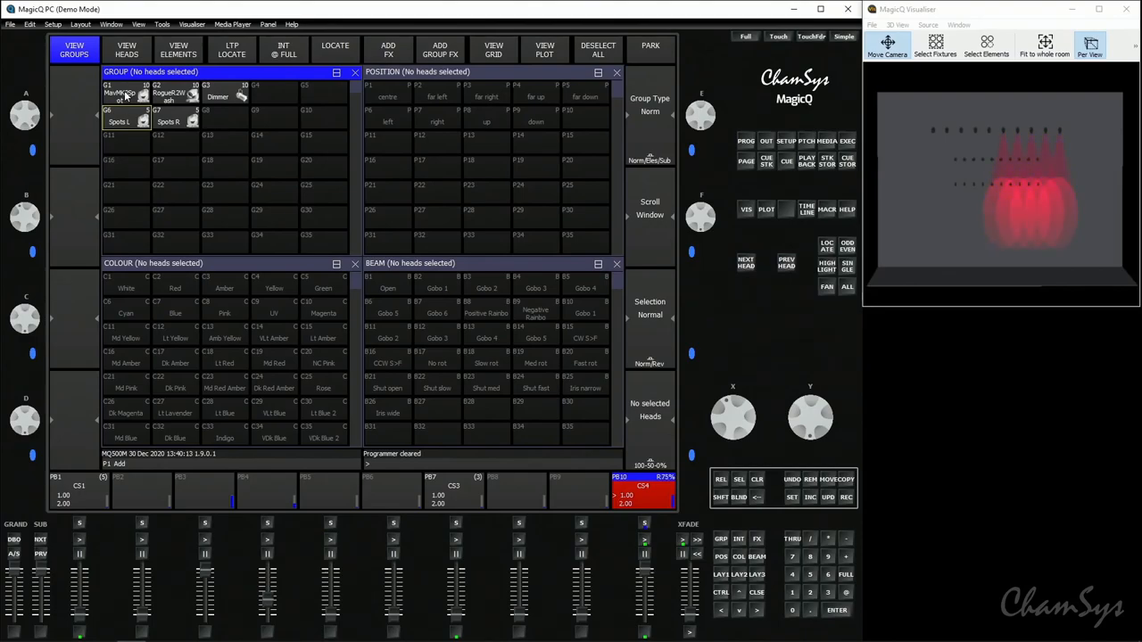
pyautogui.click(125, 98)
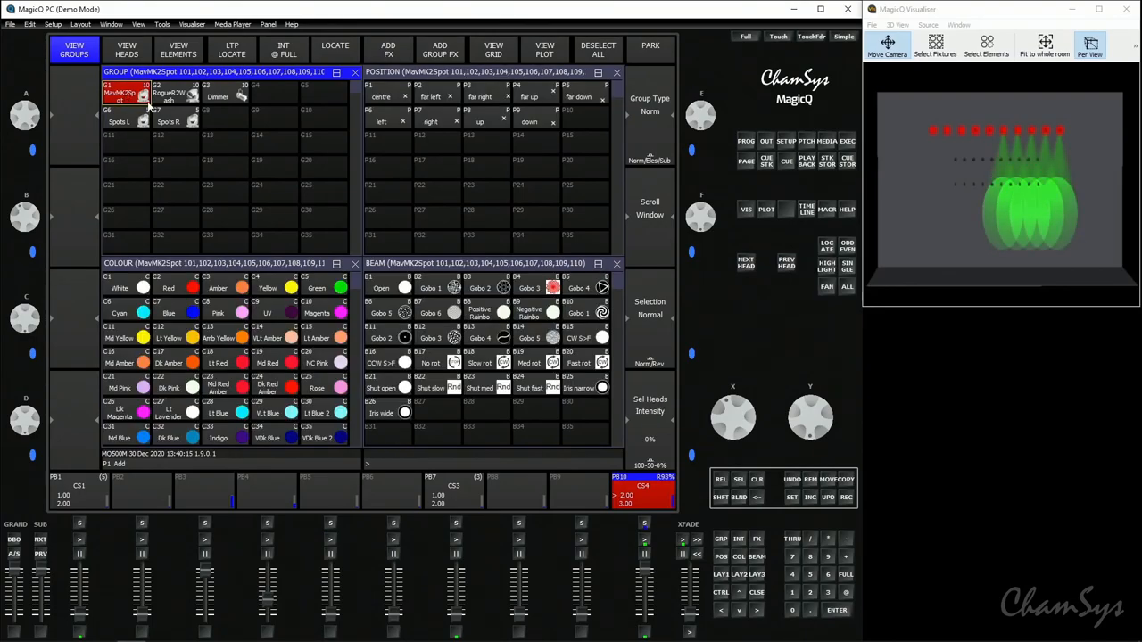